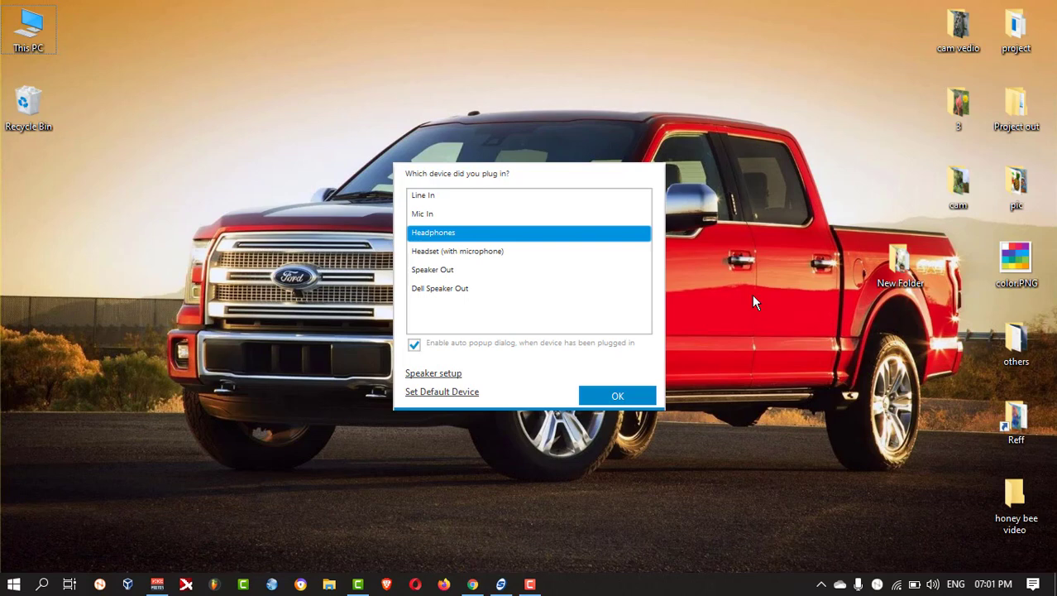
mouse_move(372, 381)
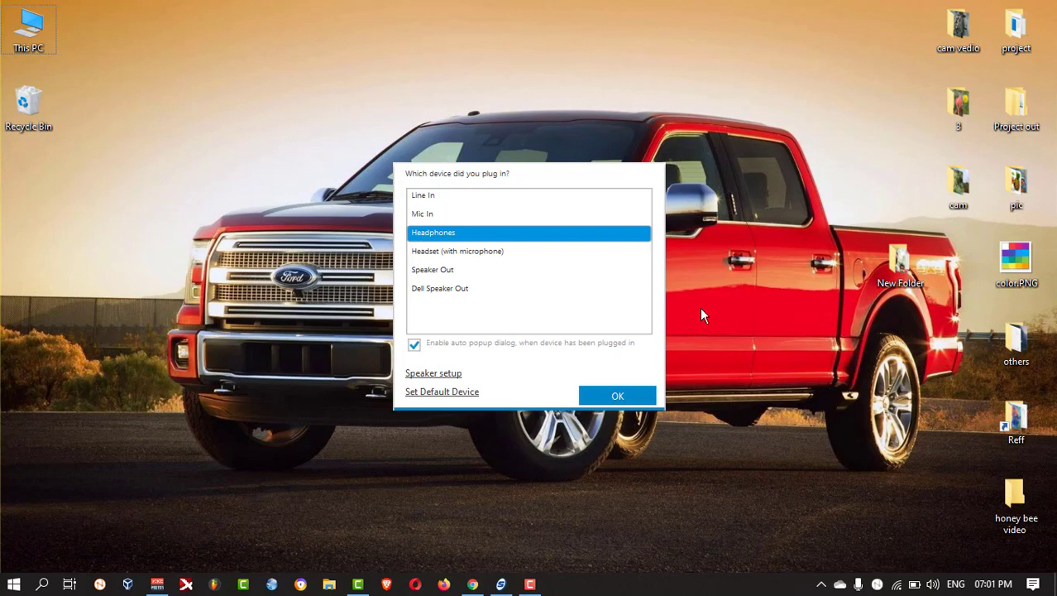
Dismiss the plugged-in device prompt and launch Control Panel via Run 'control'.
left_click(617, 396)
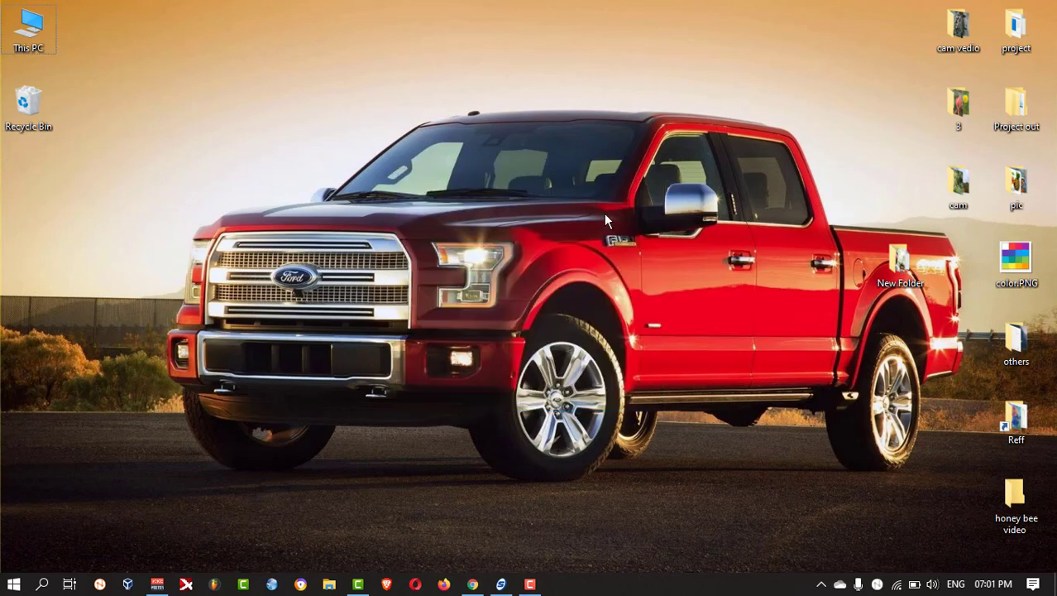
mouse_move(597, 438)
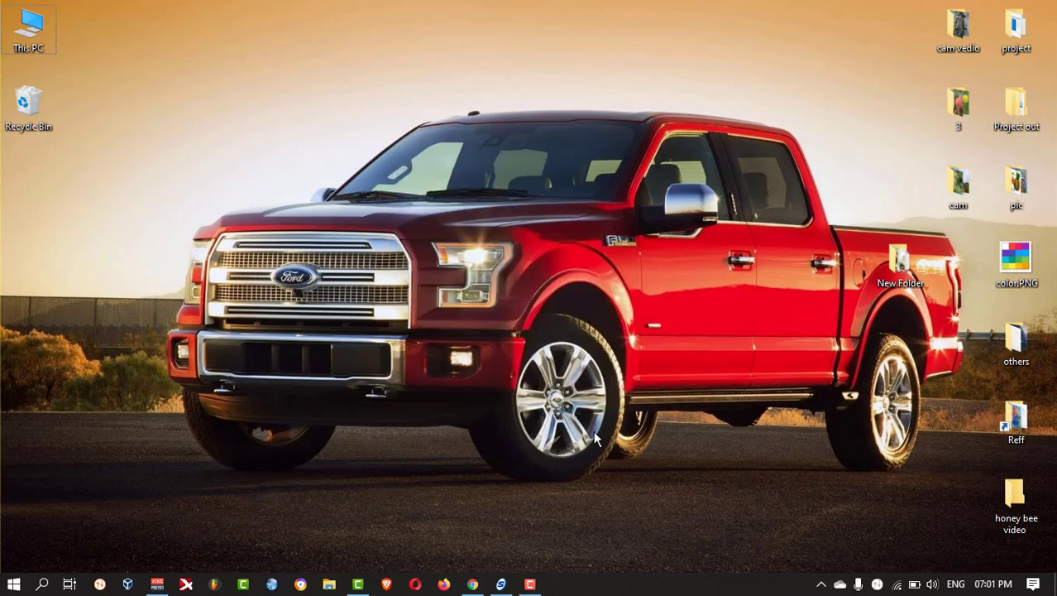
key("Win+r")
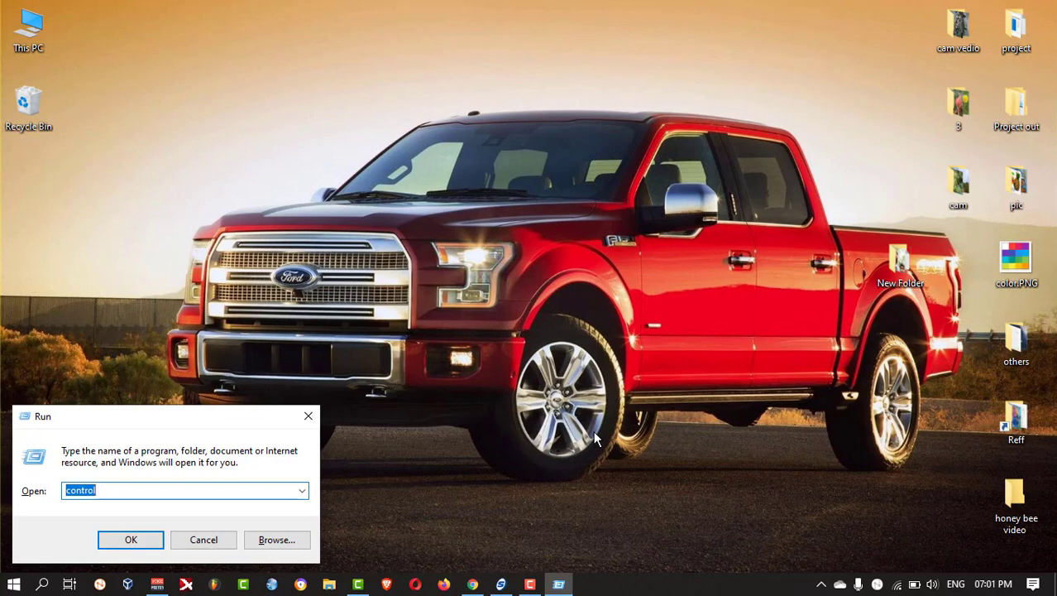
left_click(130, 540)
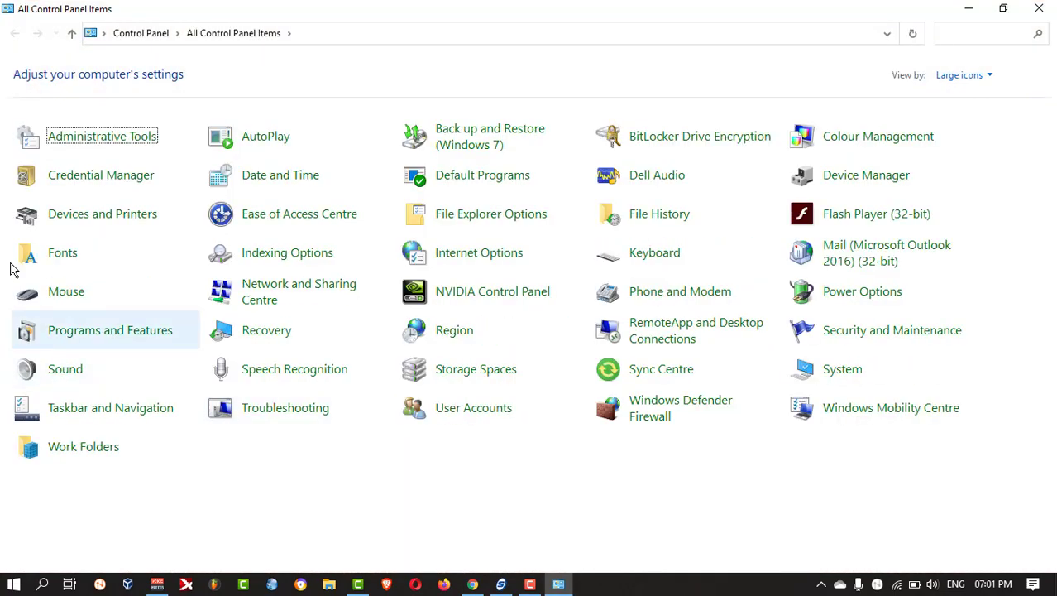
mouse_move(659, 213)
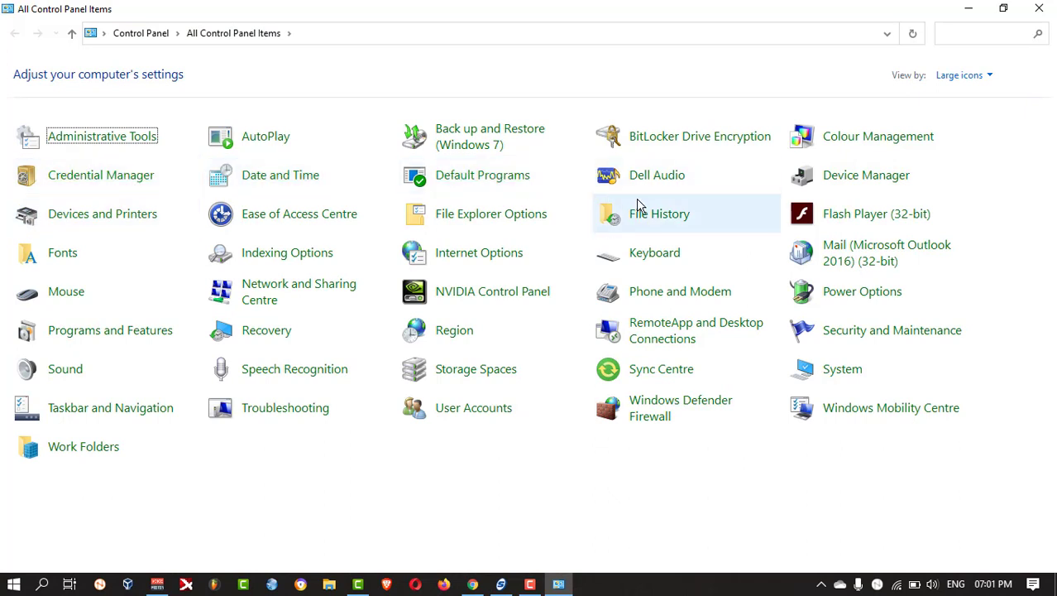
mouse_move(658, 175)
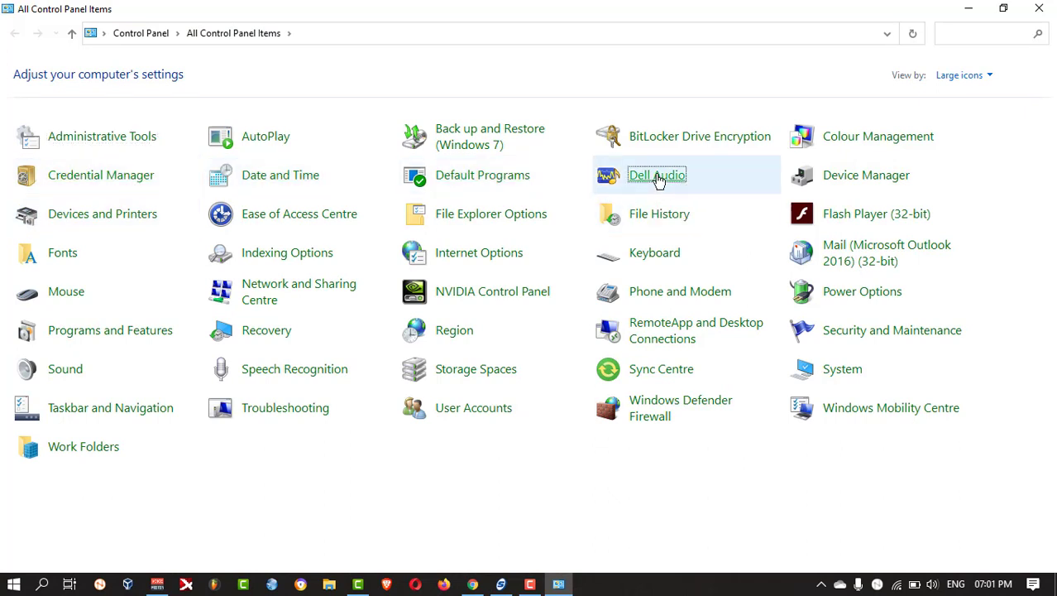
Open Dell Audio from All Control Panel Items.
left_click(657, 175)
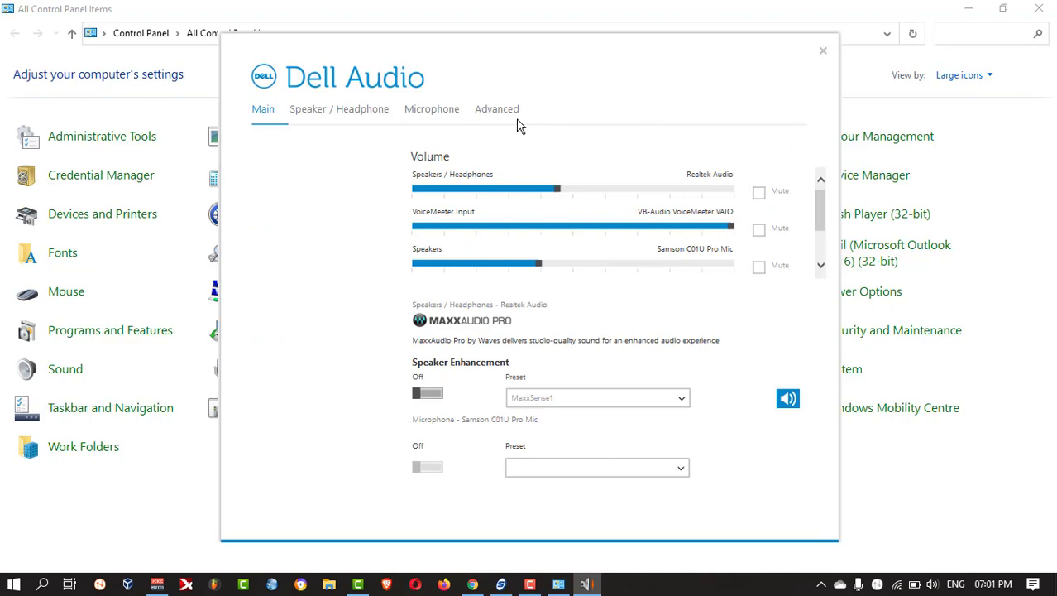
On the Advanced tab, toggle 'Enable auto popup dialog' off and on, then close Dell Audio.
left_click(497, 108)
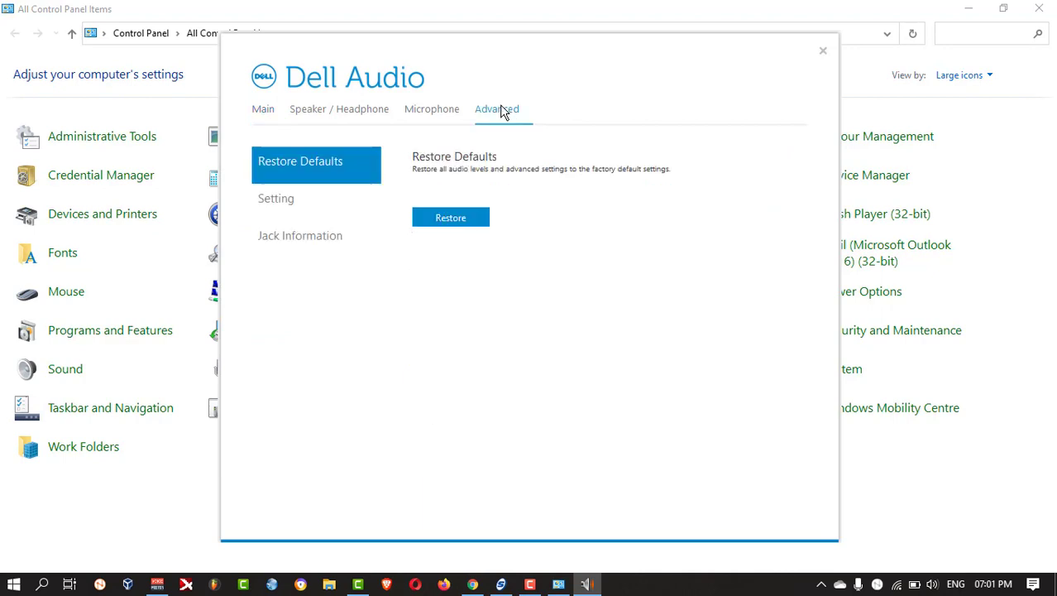
mouse_move(300, 235)
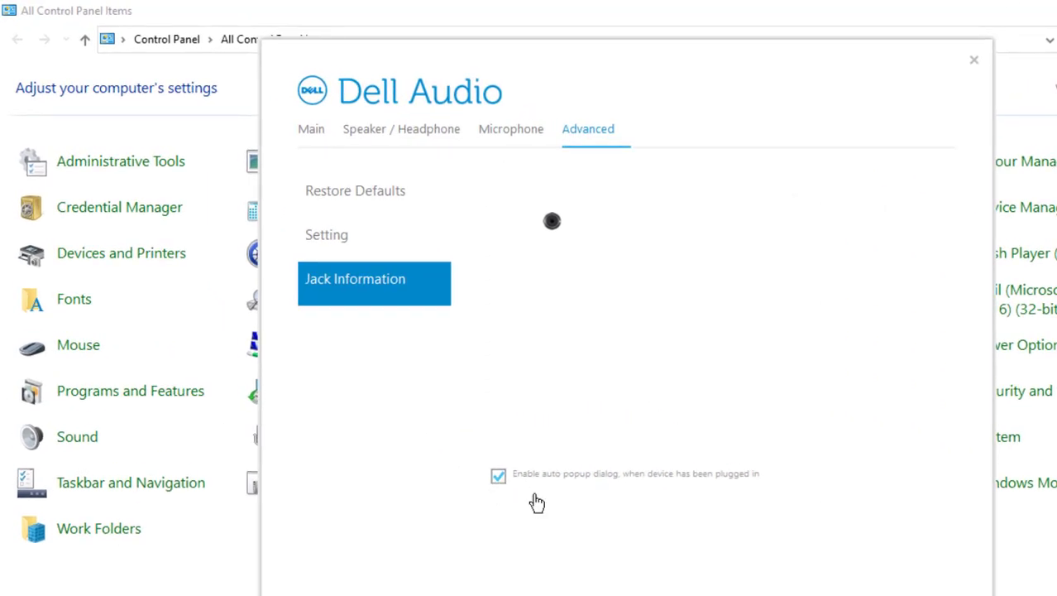
mouse_move(499, 496)
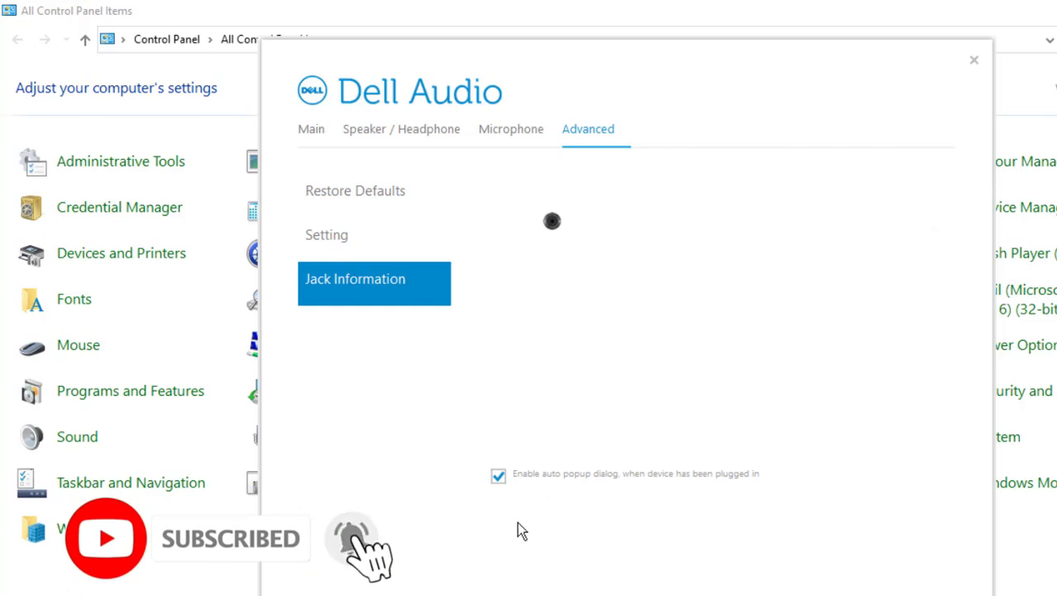
mouse_move(478, 394)
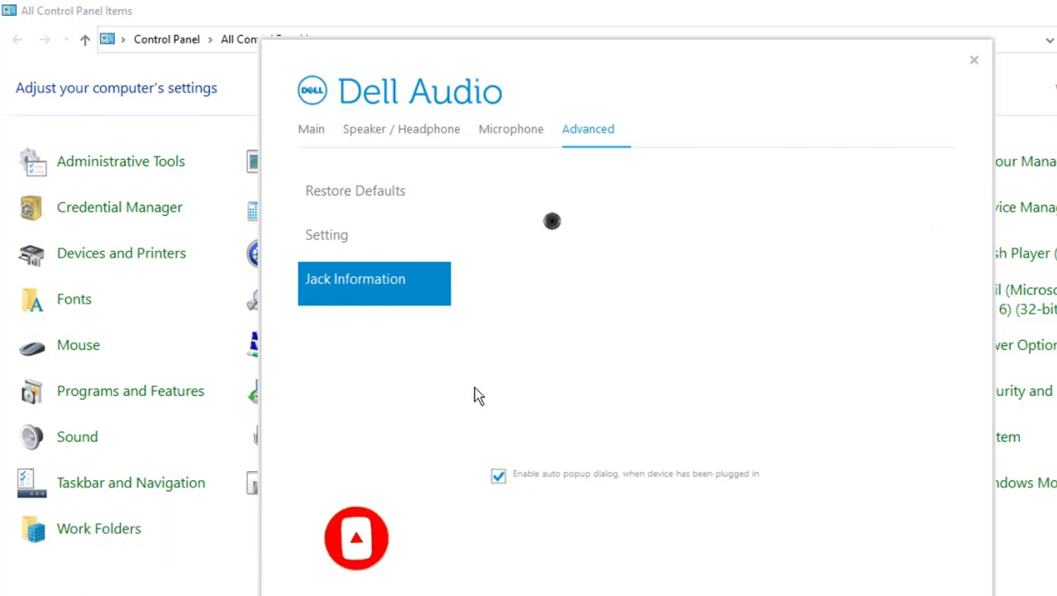
left_click(498, 474)
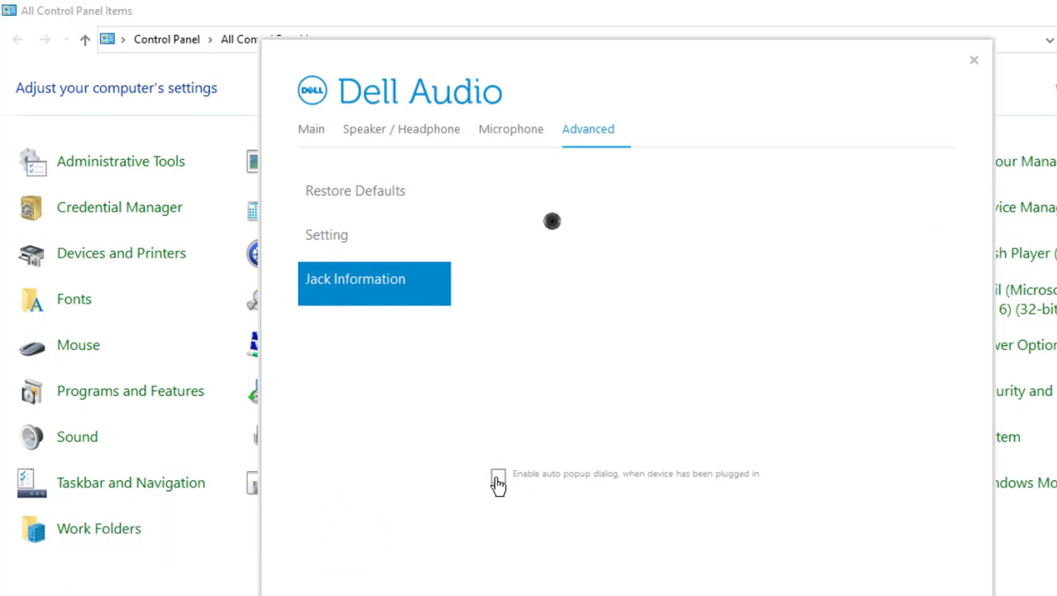
left_click(498, 476)
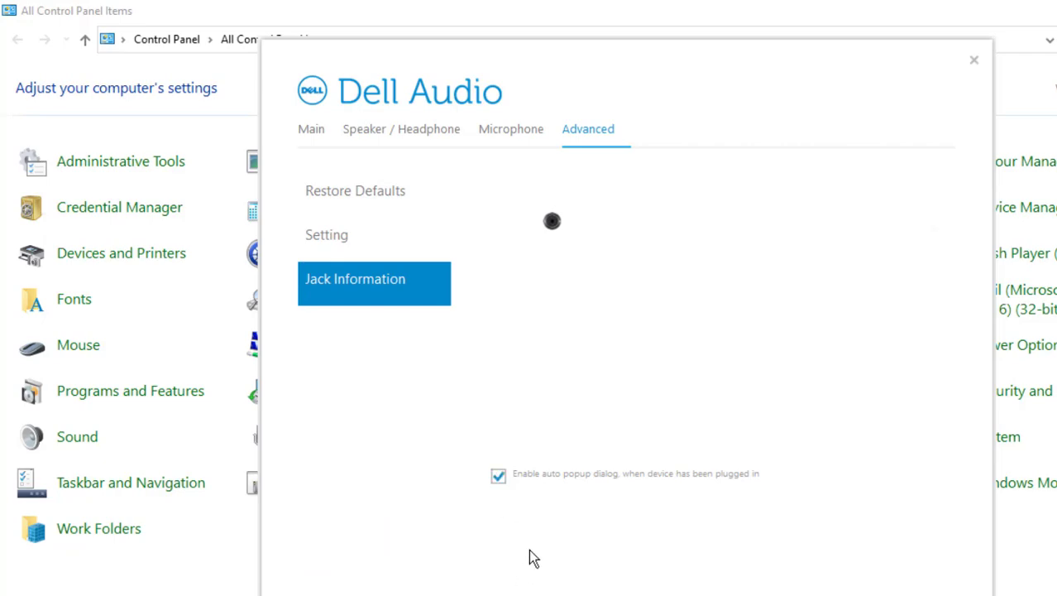
left_click(974, 59)
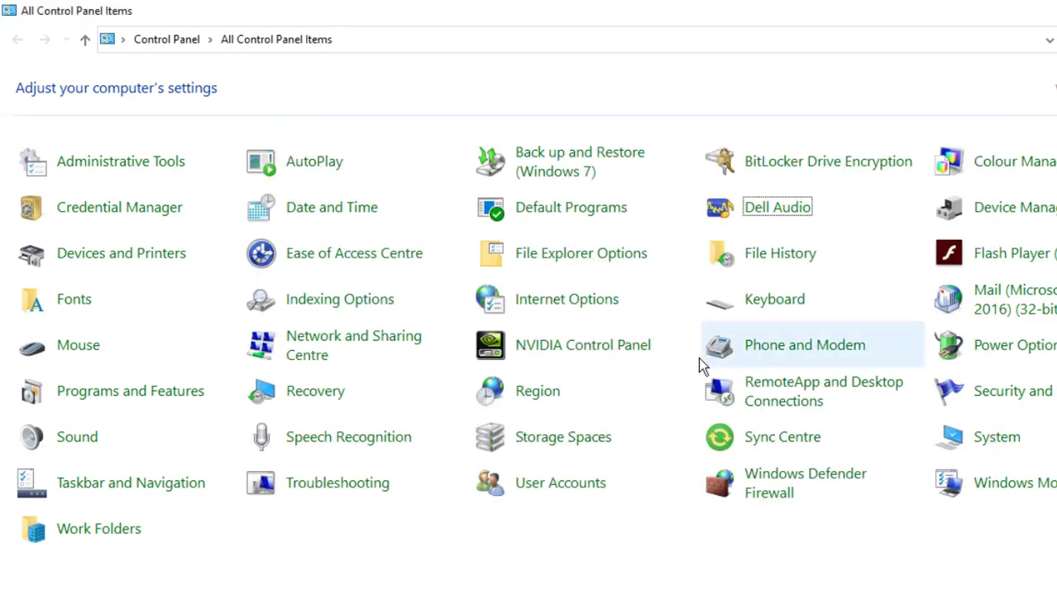